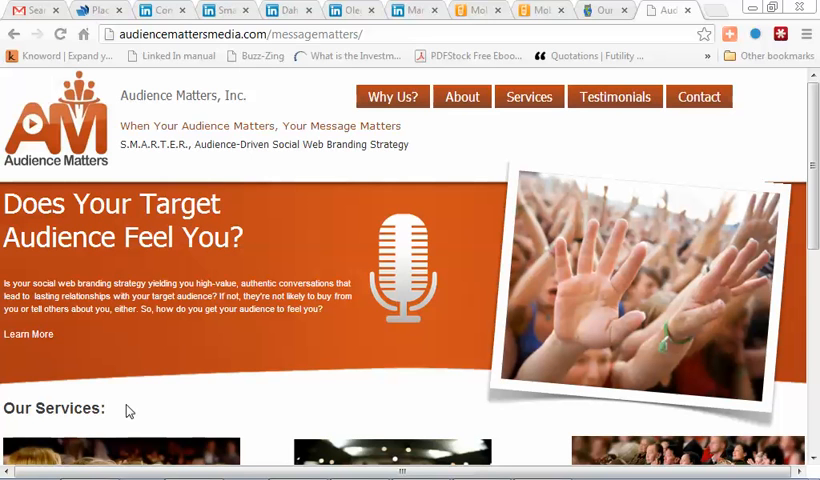
mouse_move(224, 357)
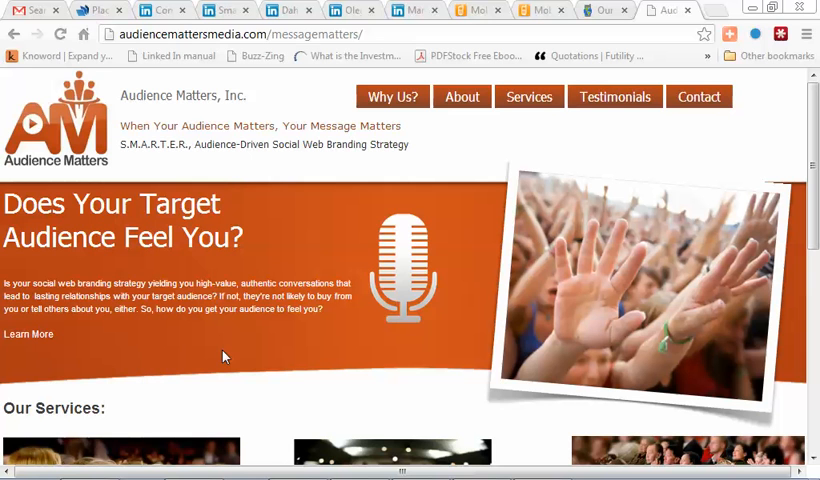
mouse_move(301, 362)
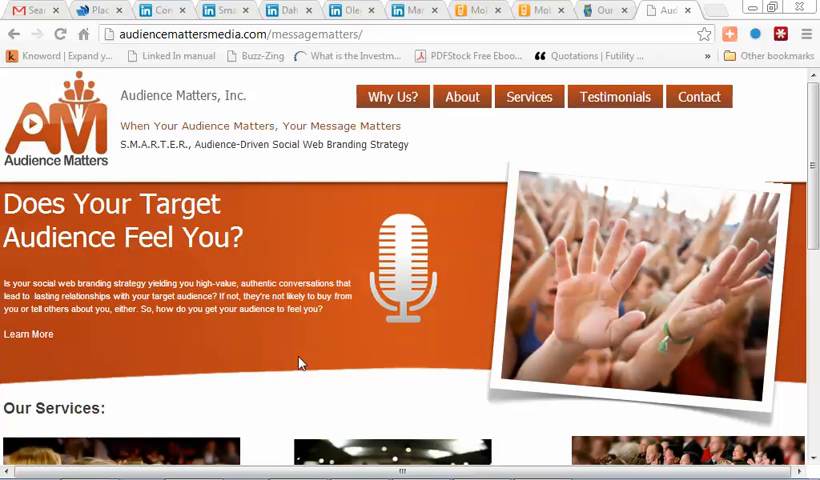
mouse_move(305, 475)
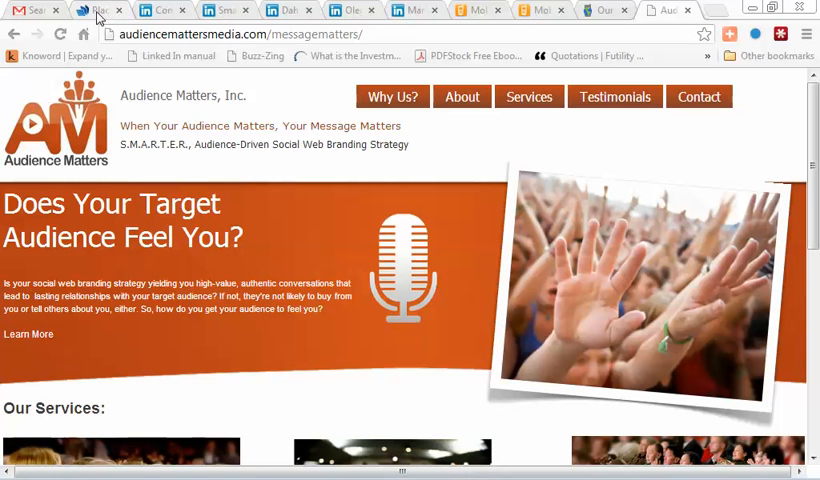
Switch to the Placeit tab showing the hand-held iPhone mockup with the orange-banded page
left_click(95, 10)
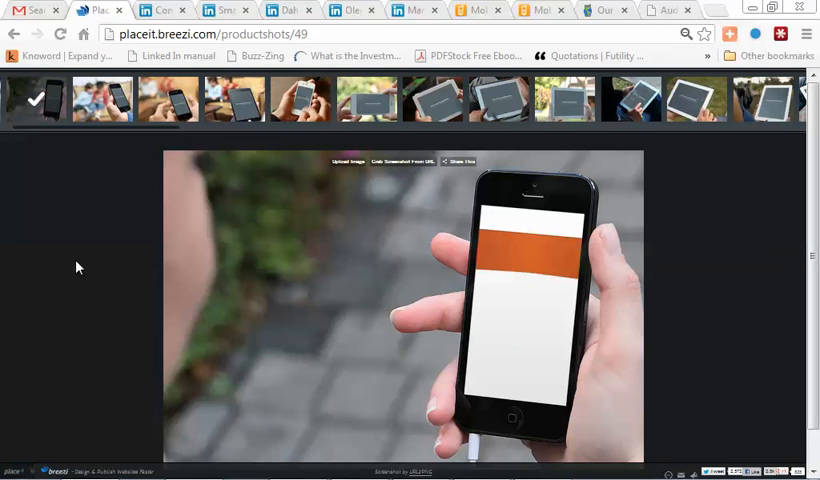
mouse_move(63, 261)
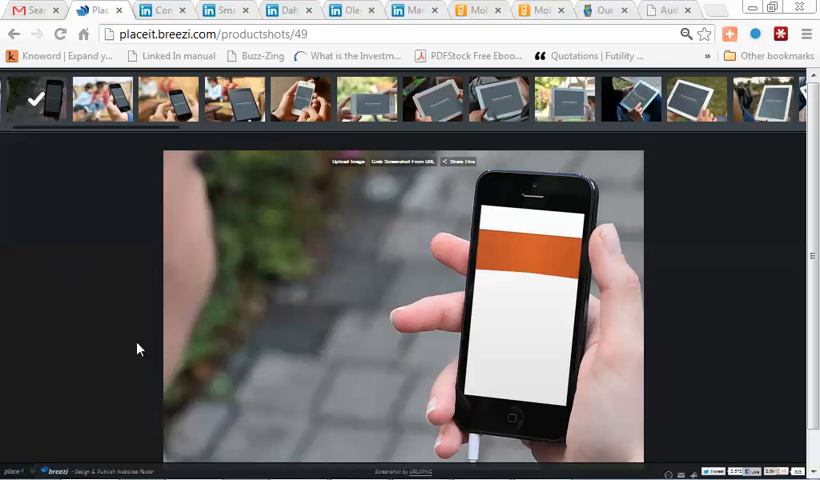
mouse_move(485, 11)
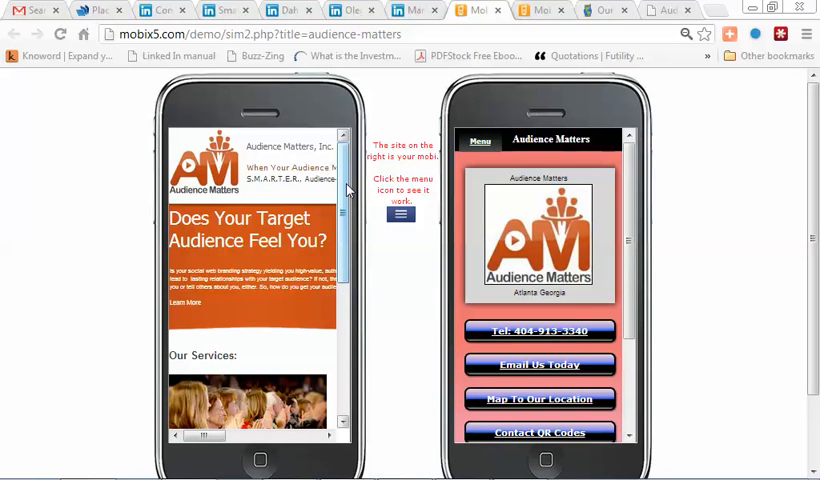
mouse_move(345, 189)
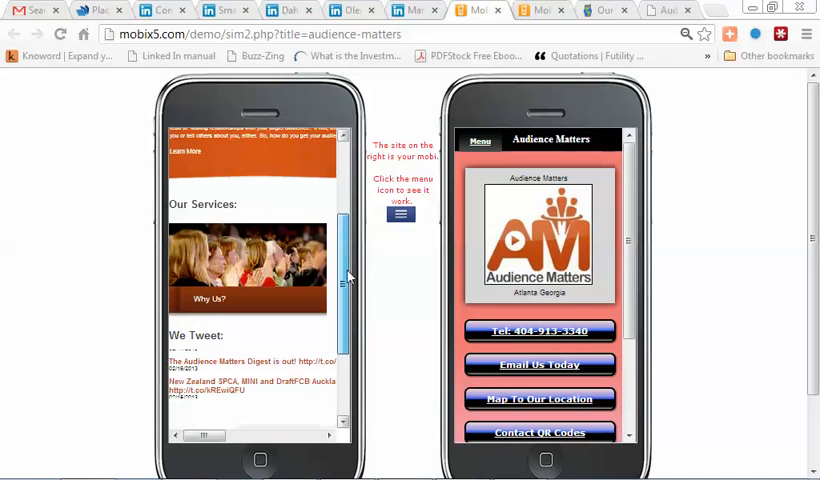
Scroll the Mobix5 demo comparing the Audience Matters desktop and mobile sites
scroll("down", 3)
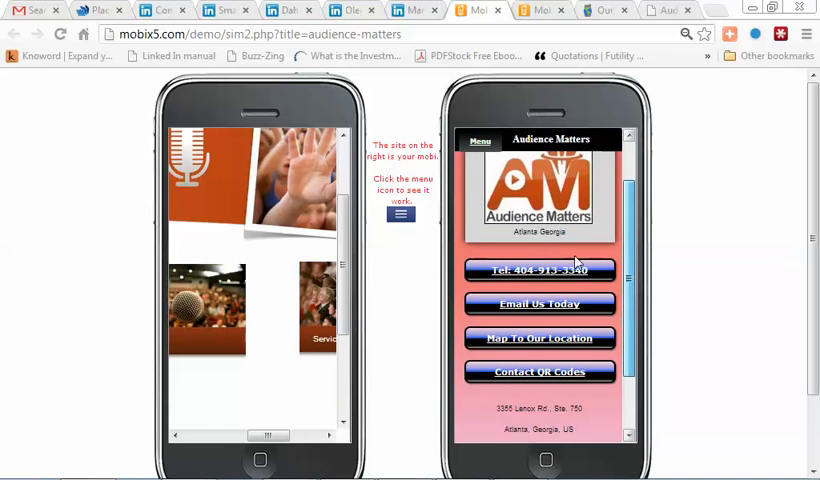
mouse_move(539, 274)
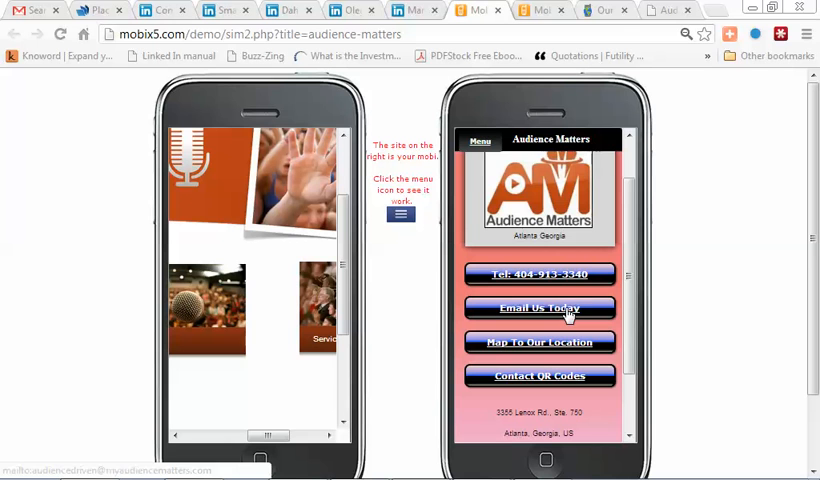
mouse_move(540, 342)
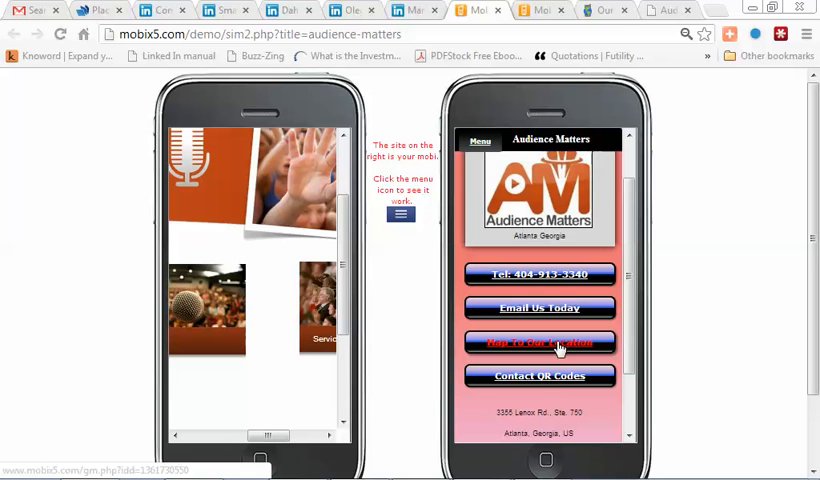
Open the mobile site's Contact QR Codes page and scroll through the codes
left_click(539, 342)
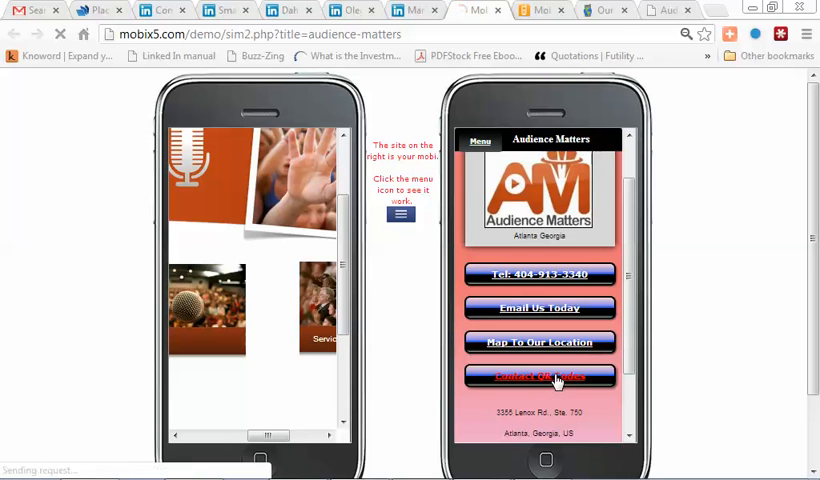
left_click(539, 377)
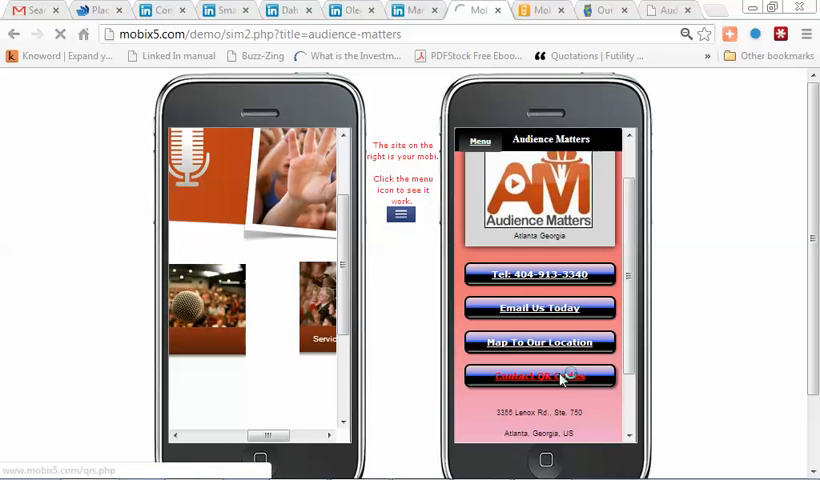
left_click(540, 377)
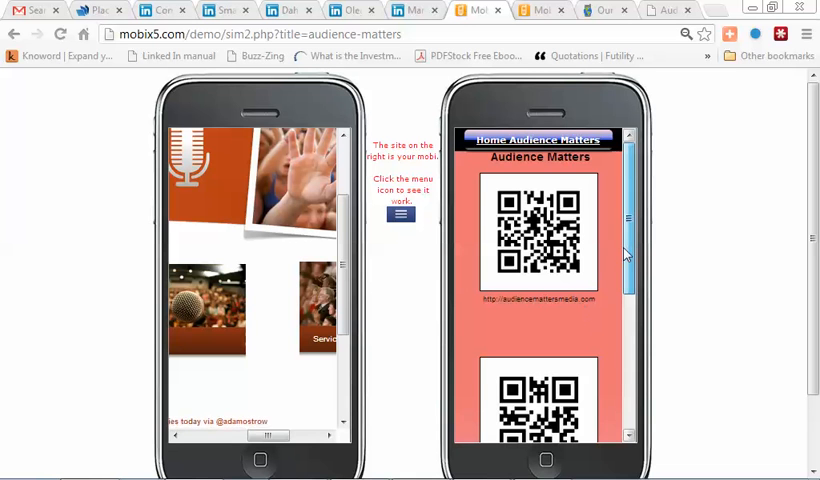
scroll("down", 3)
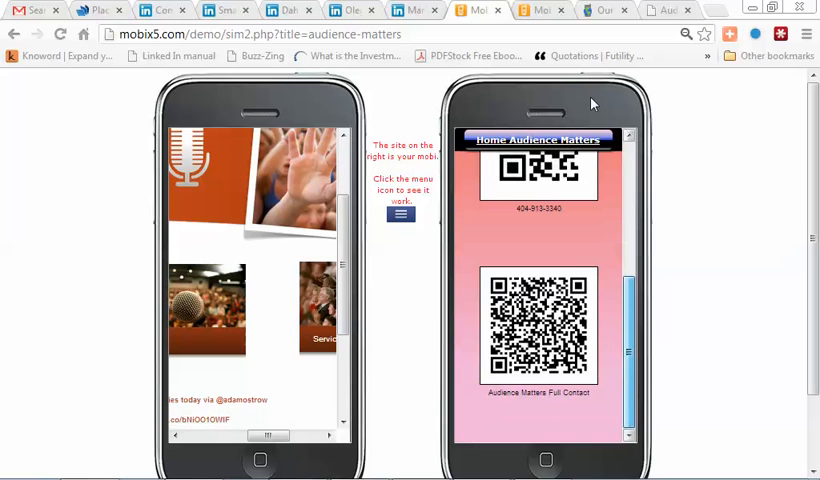
Go back from the QR codes page toward the mobile site's home page
right_click(592, 104)
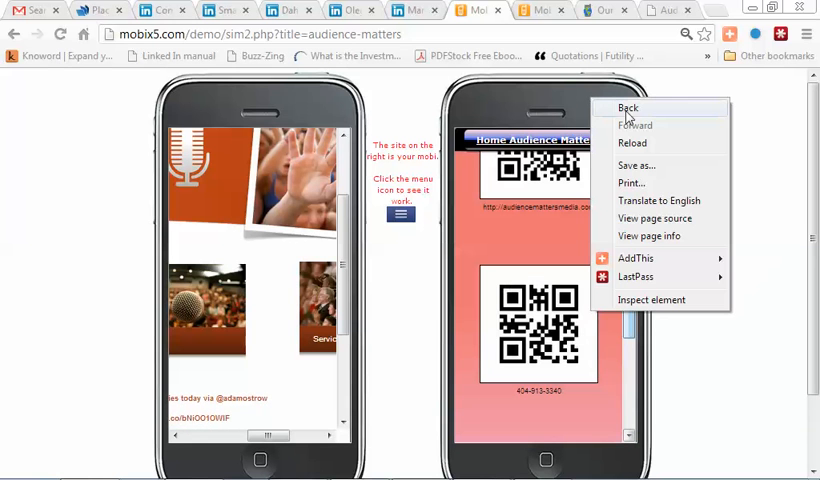
left_click(628, 108)
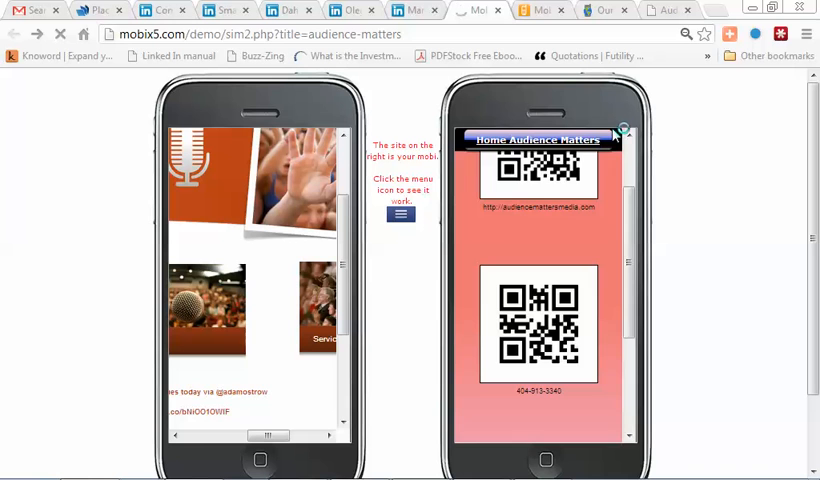
left_click(623, 131)
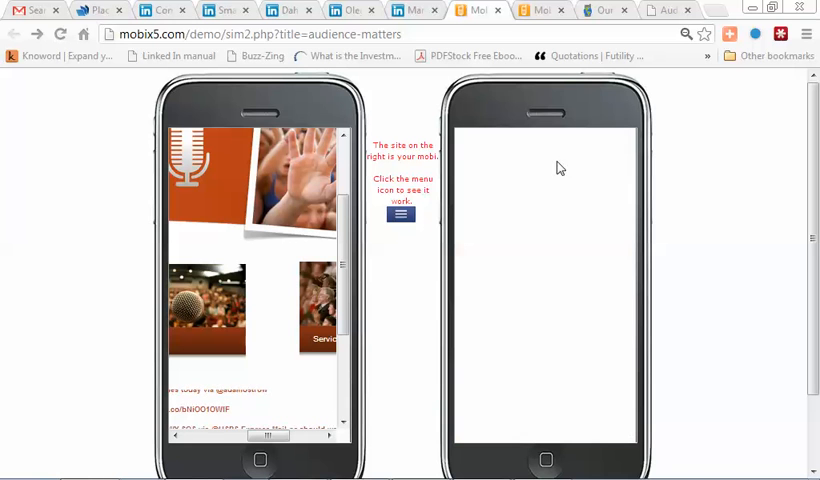
Return the right-hand phone to the Audience Matters home screen with call, email, map and QR links
left_click(400, 214)
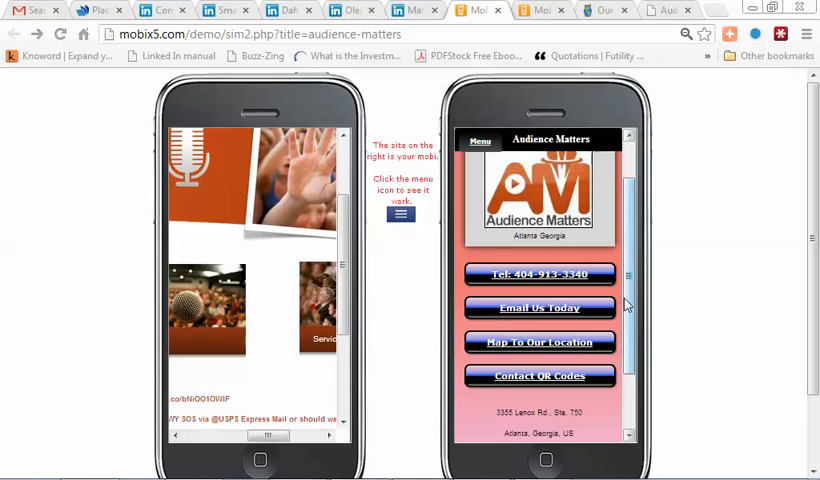
scroll("down", 3)
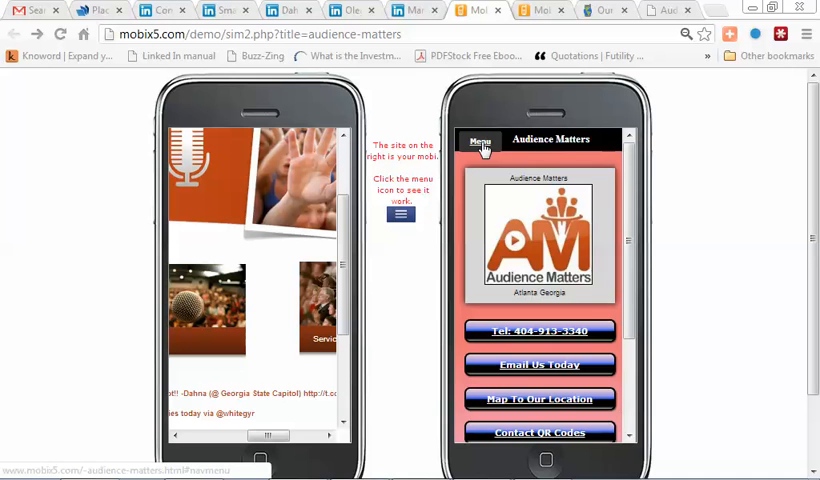
Open the Menu, view Our Description, and scroll through it
left_click(481, 140)
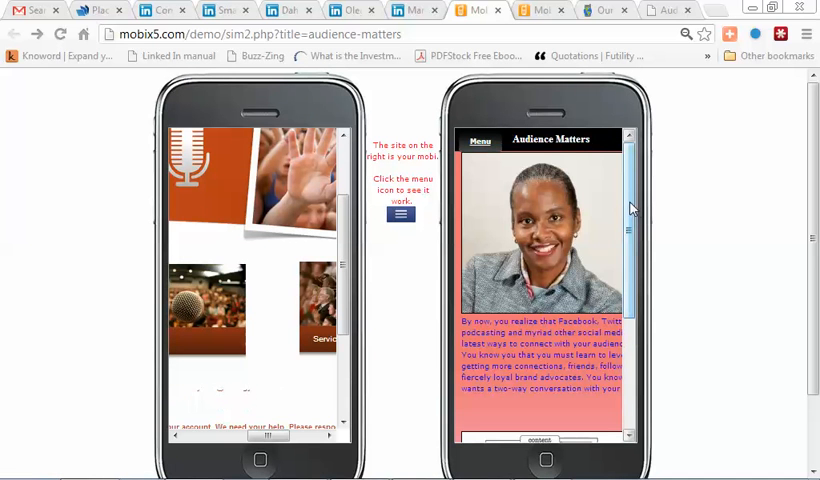
scroll("down", 3)
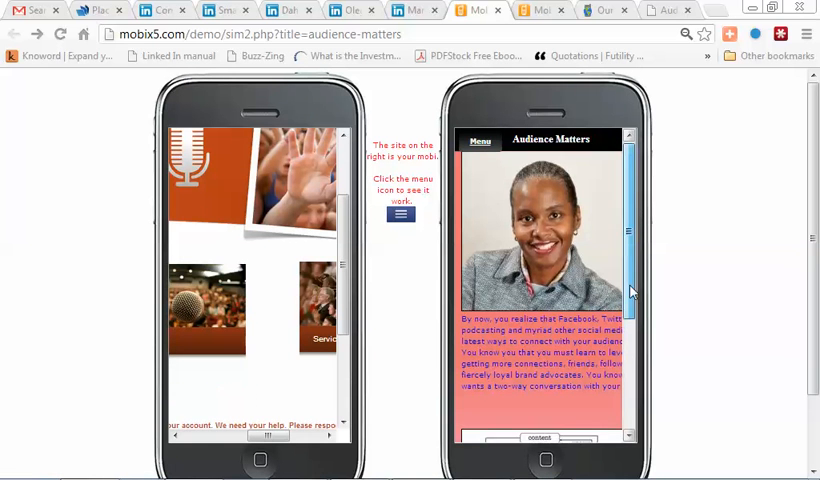
scroll("down", 3)
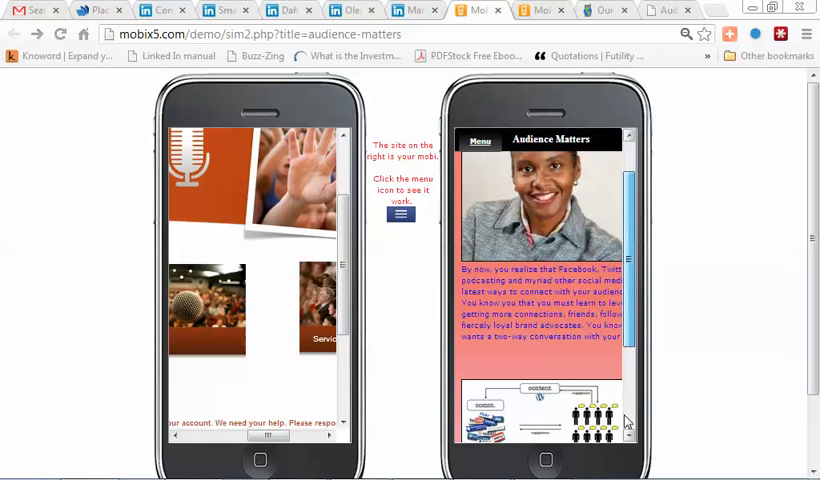
scroll("down", 3)
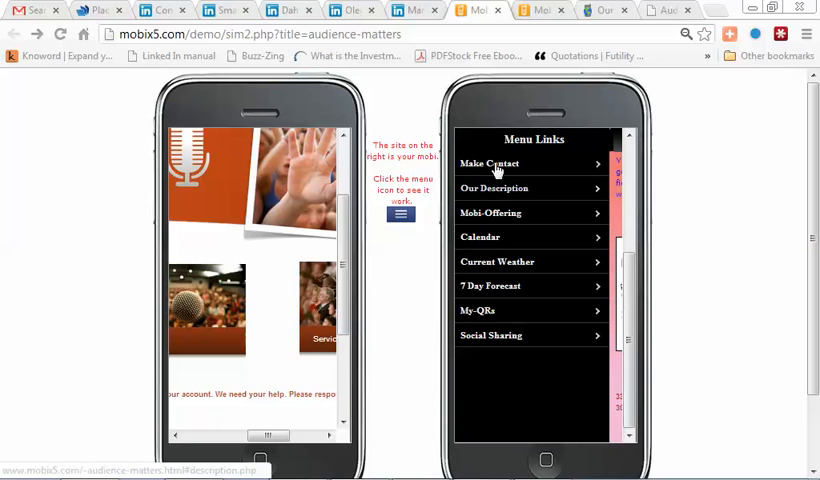
Click a menu link in the Audience Matters mobile preview
left_click(489, 163)
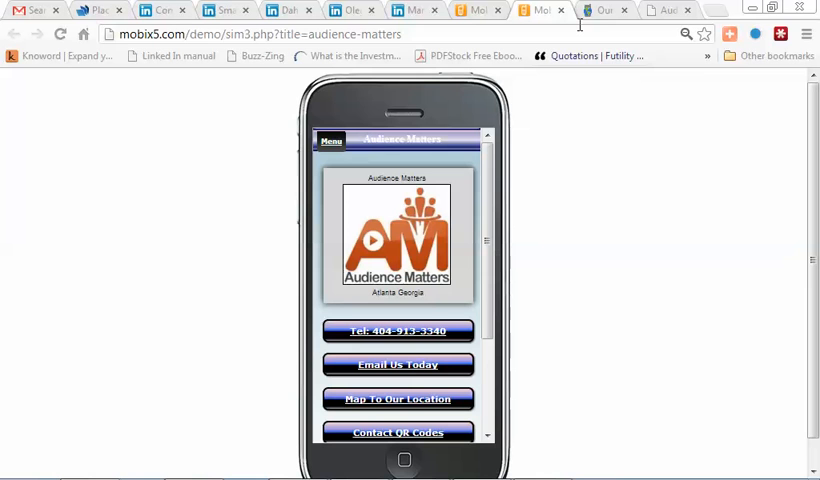
mouse_move(605, 10)
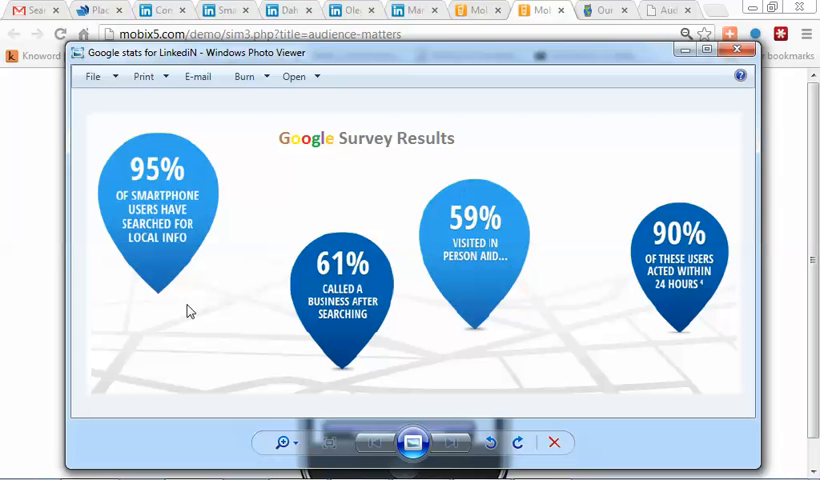
mouse_move(594, 266)
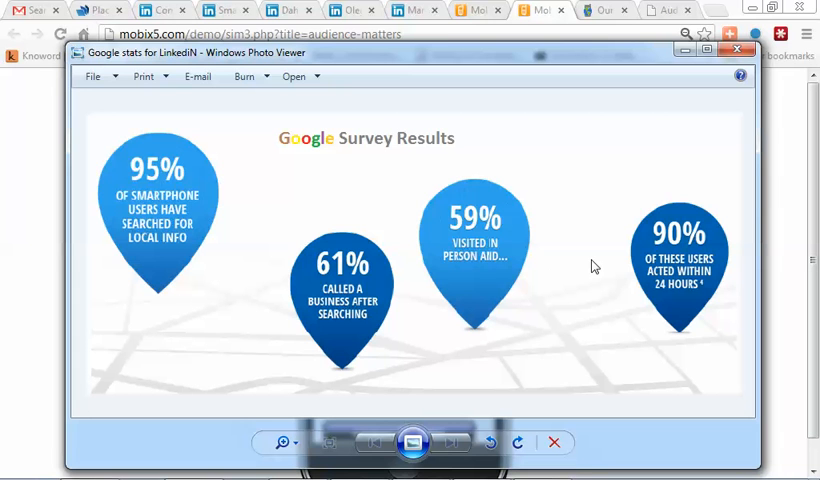
mouse_move(630, 301)
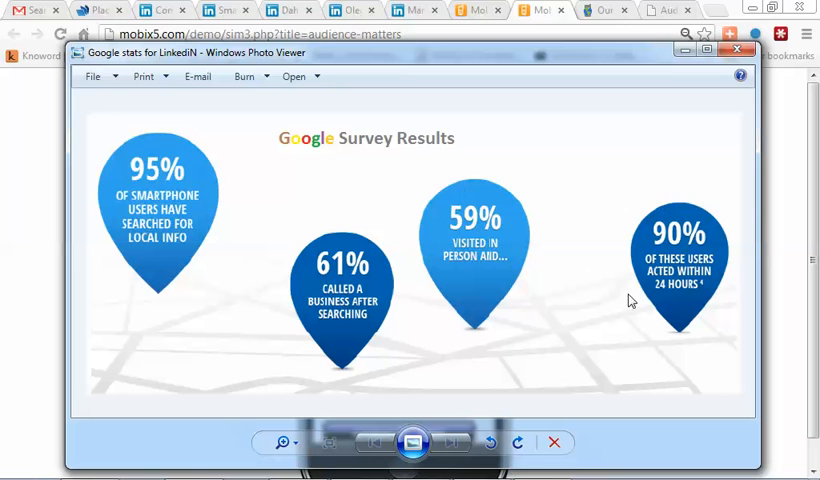
mouse_move(720, 138)
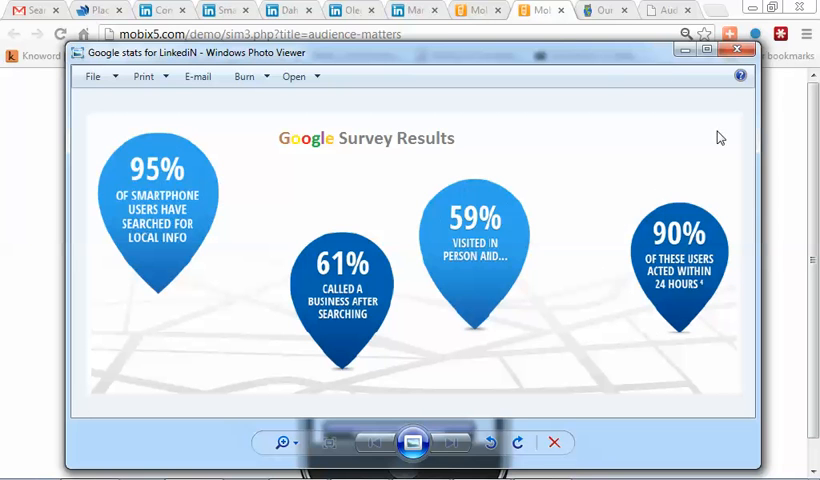
mouse_move(597, 67)
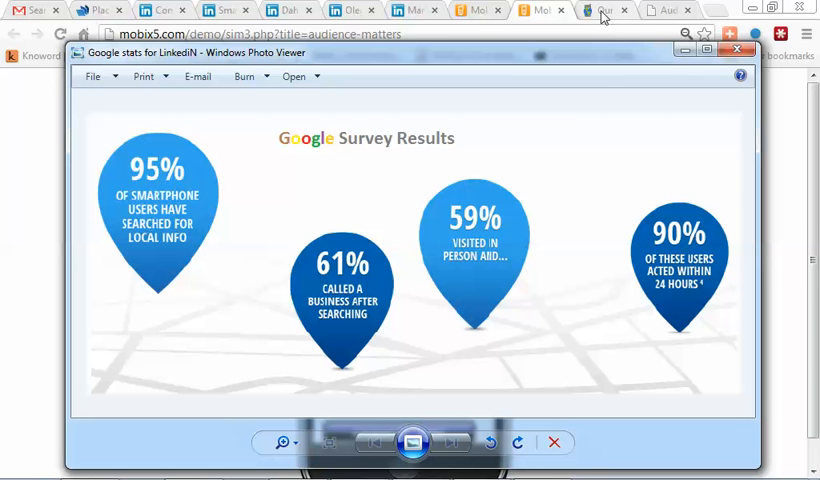
Switch to the Google Mobile Planet statistics tab
left_click(605, 10)
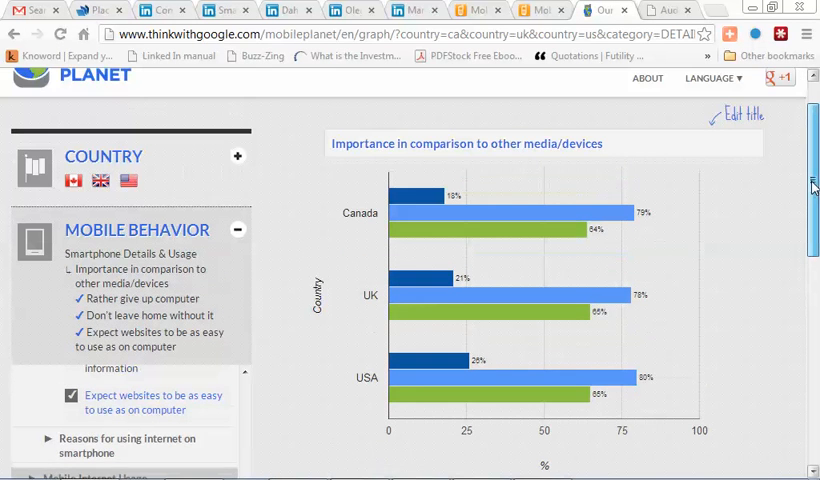
Scroll the Canada, UK and USA smartphone chart, then return to the Mobix5 sim2 comparison
scroll("down", 3)
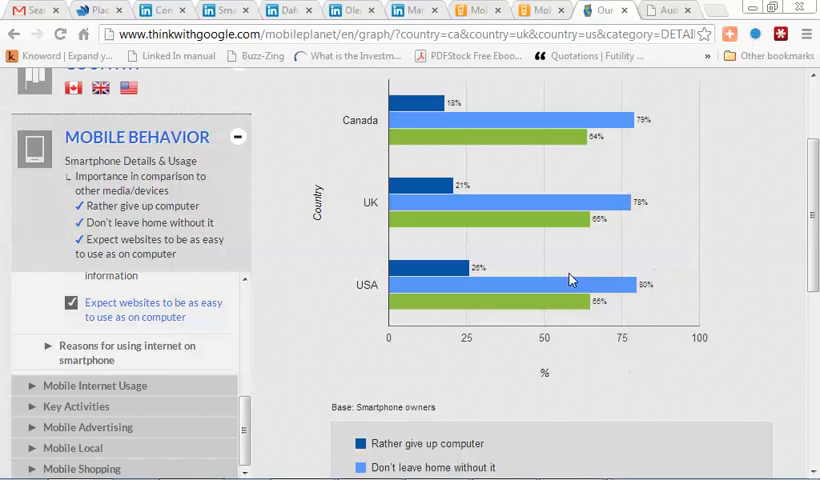
mouse_move(573, 287)
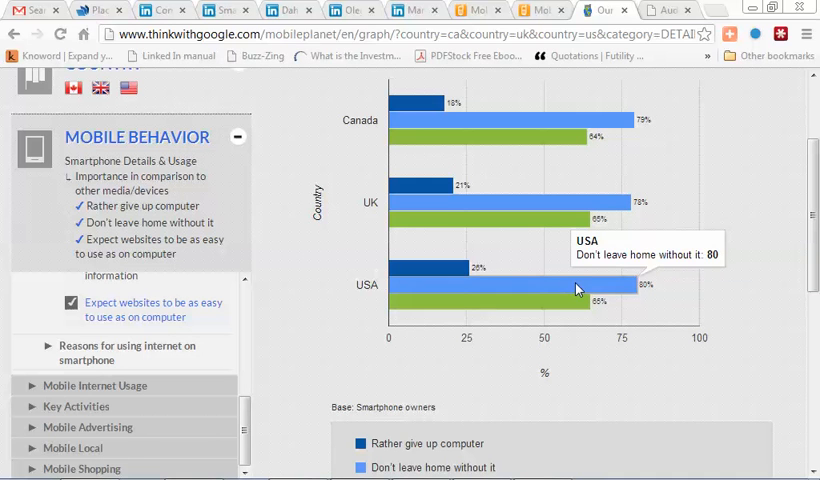
mouse_move(565, 305)
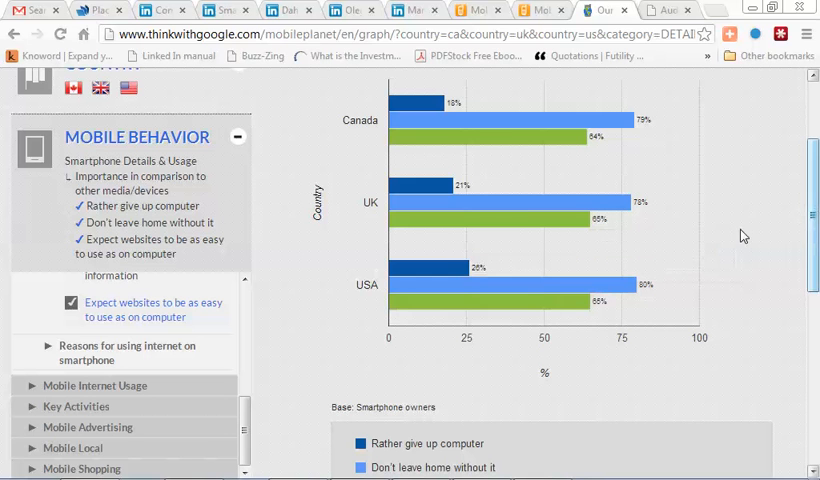
mouse_move(757, 193)
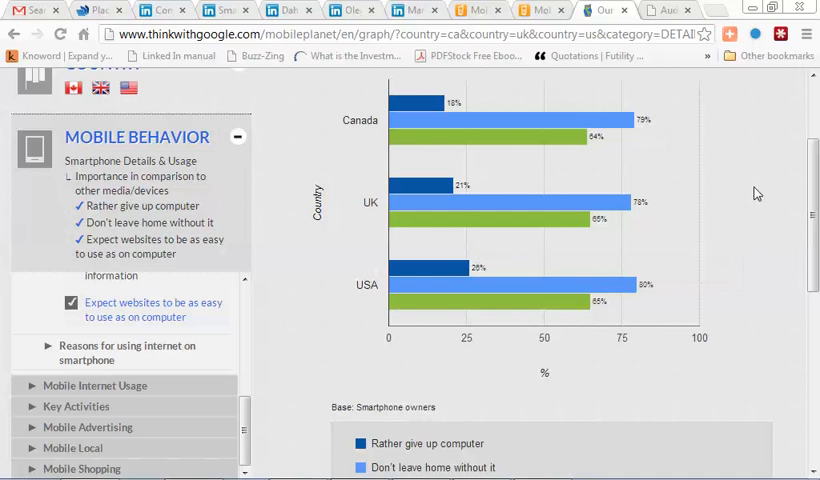
mouse_move(575, 67)
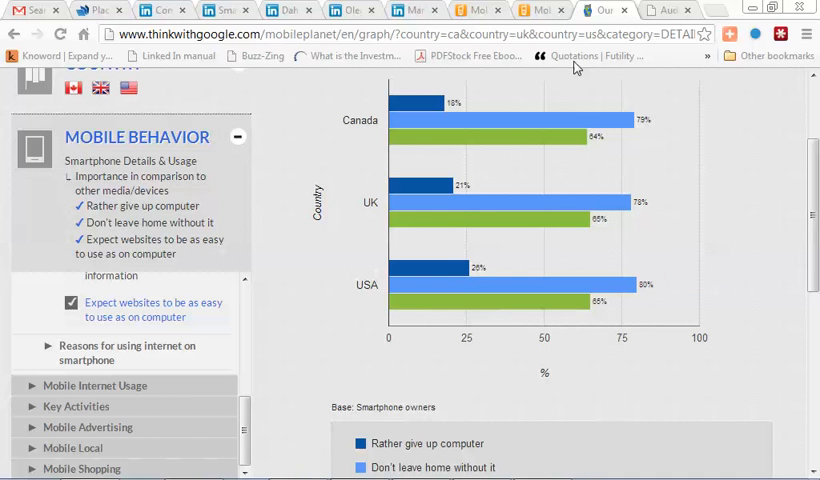
left_click(475, 10)
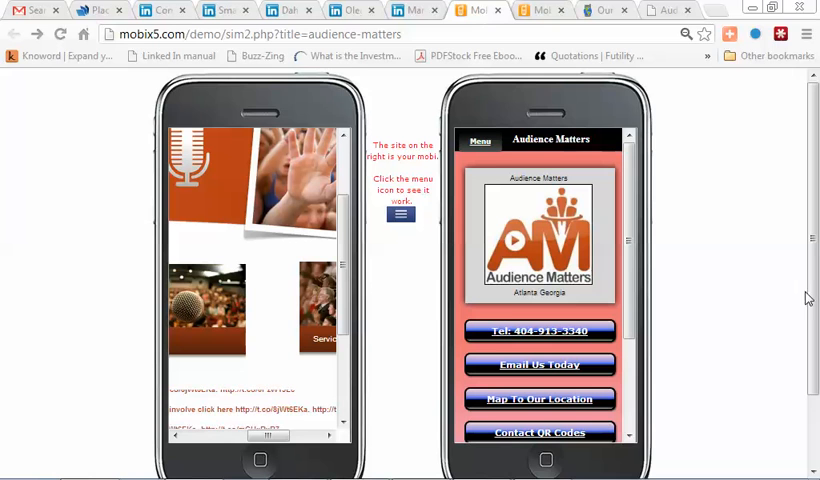
scroll("down", 3)
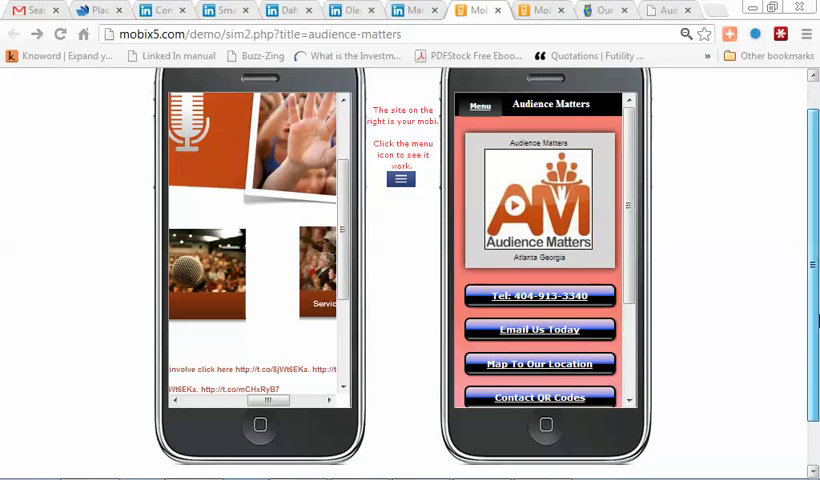